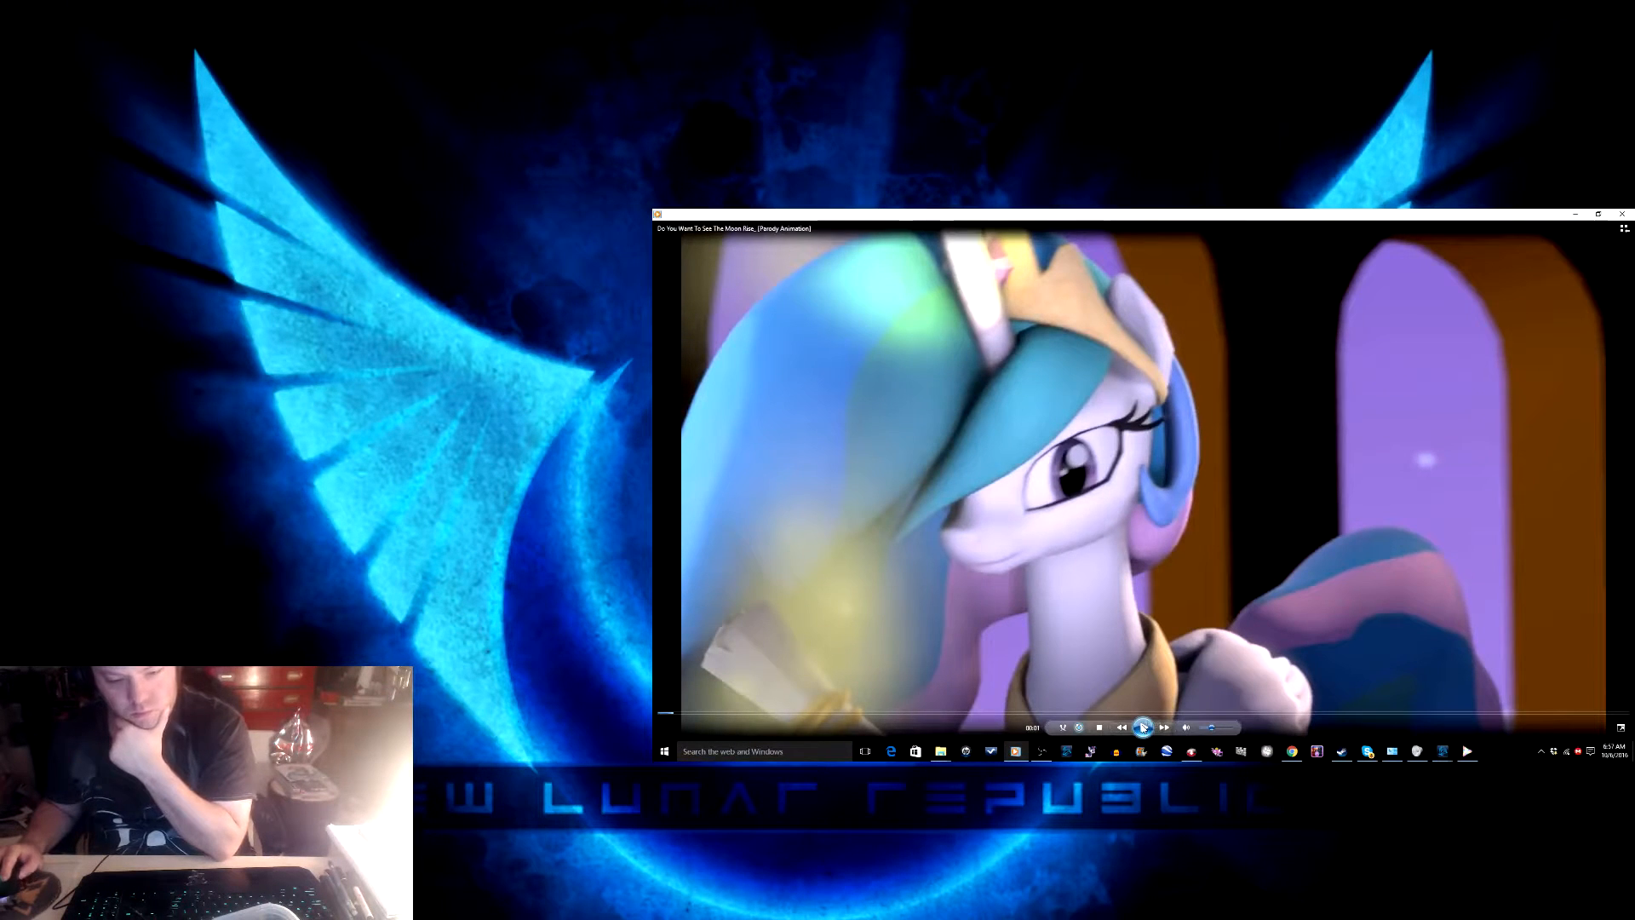
# Resume the parody animation and seek it back to 00:00 to restart from the beginning.
pyautogui.click(1143, 727)
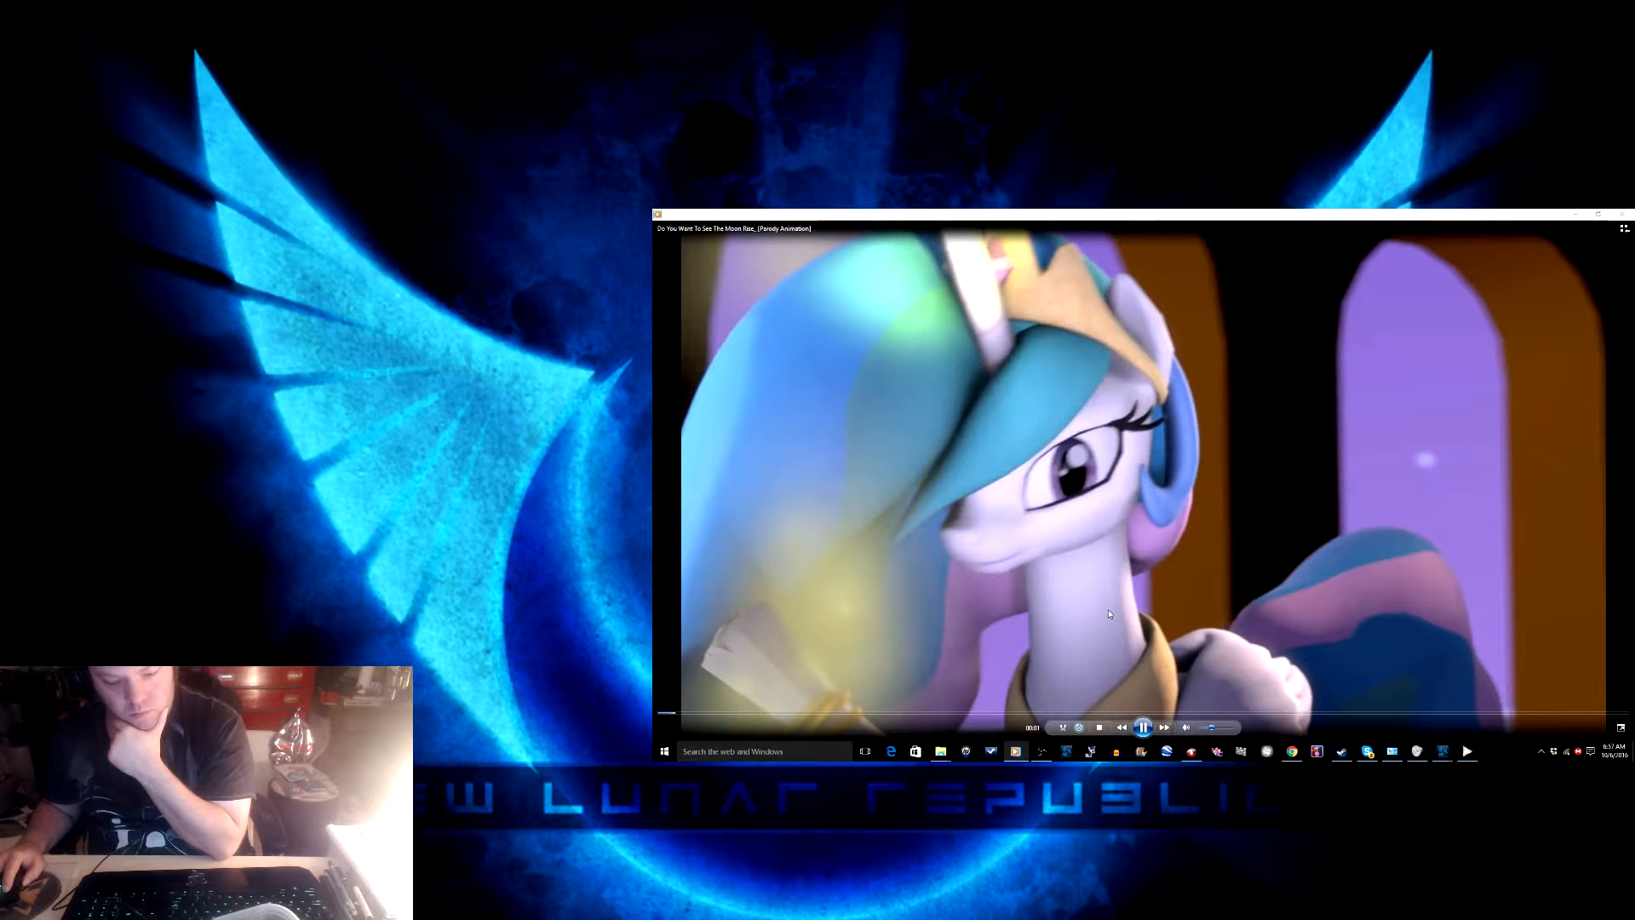
pyautogui.click(1143, 727)
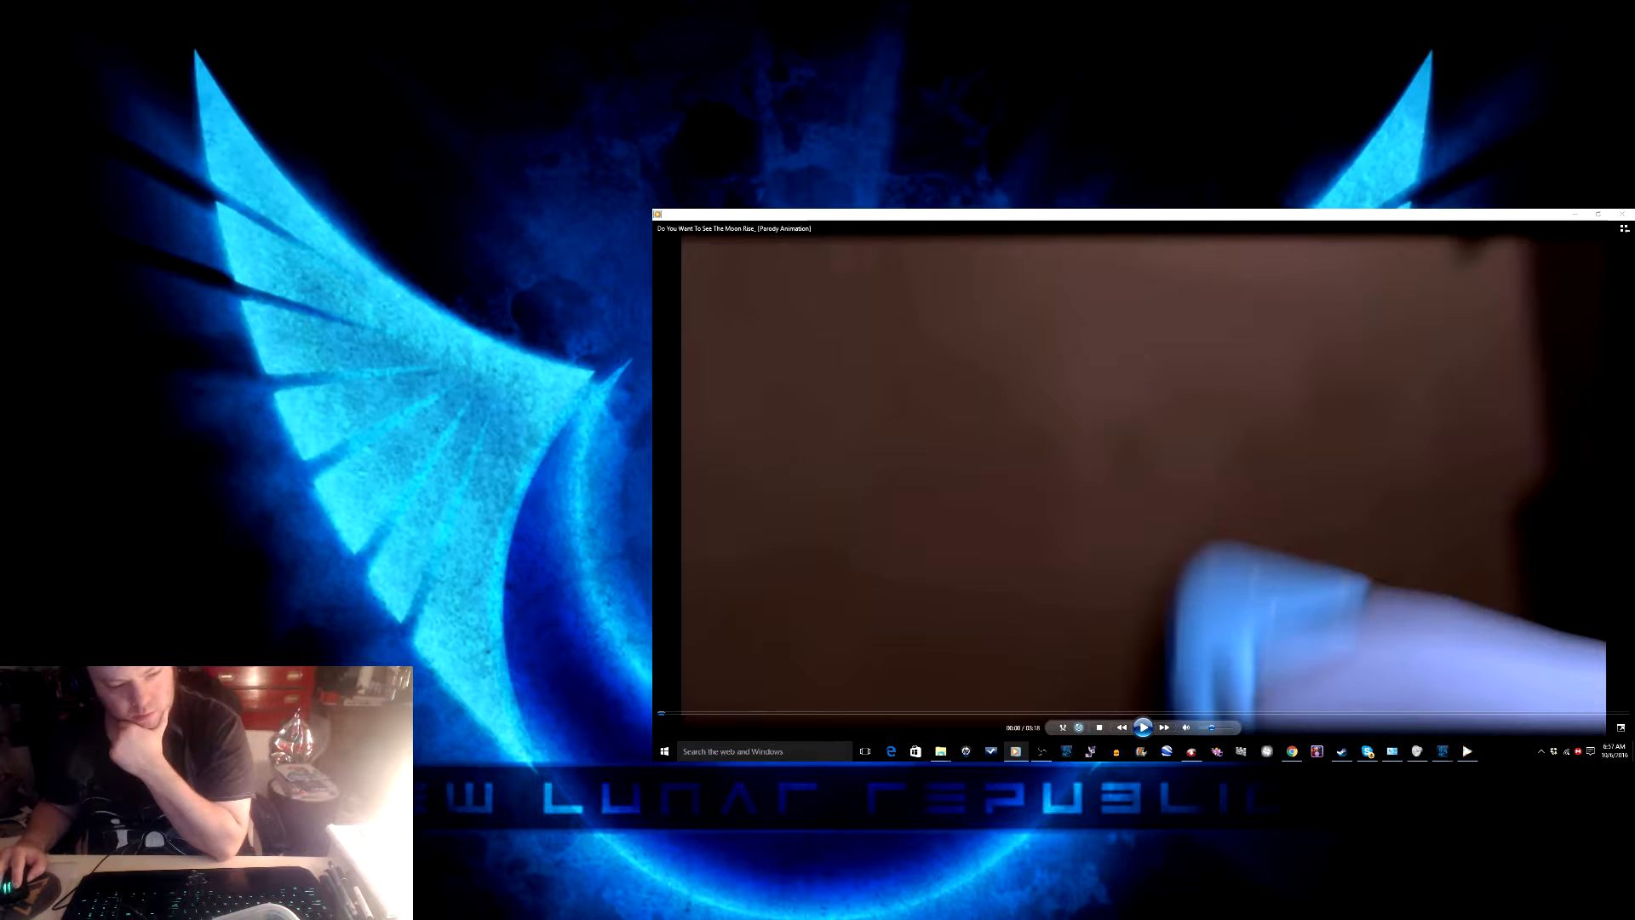
# Let the animation play through to its end card, then bring OBS Studio forward.
pyautogui.click(1141, 727)
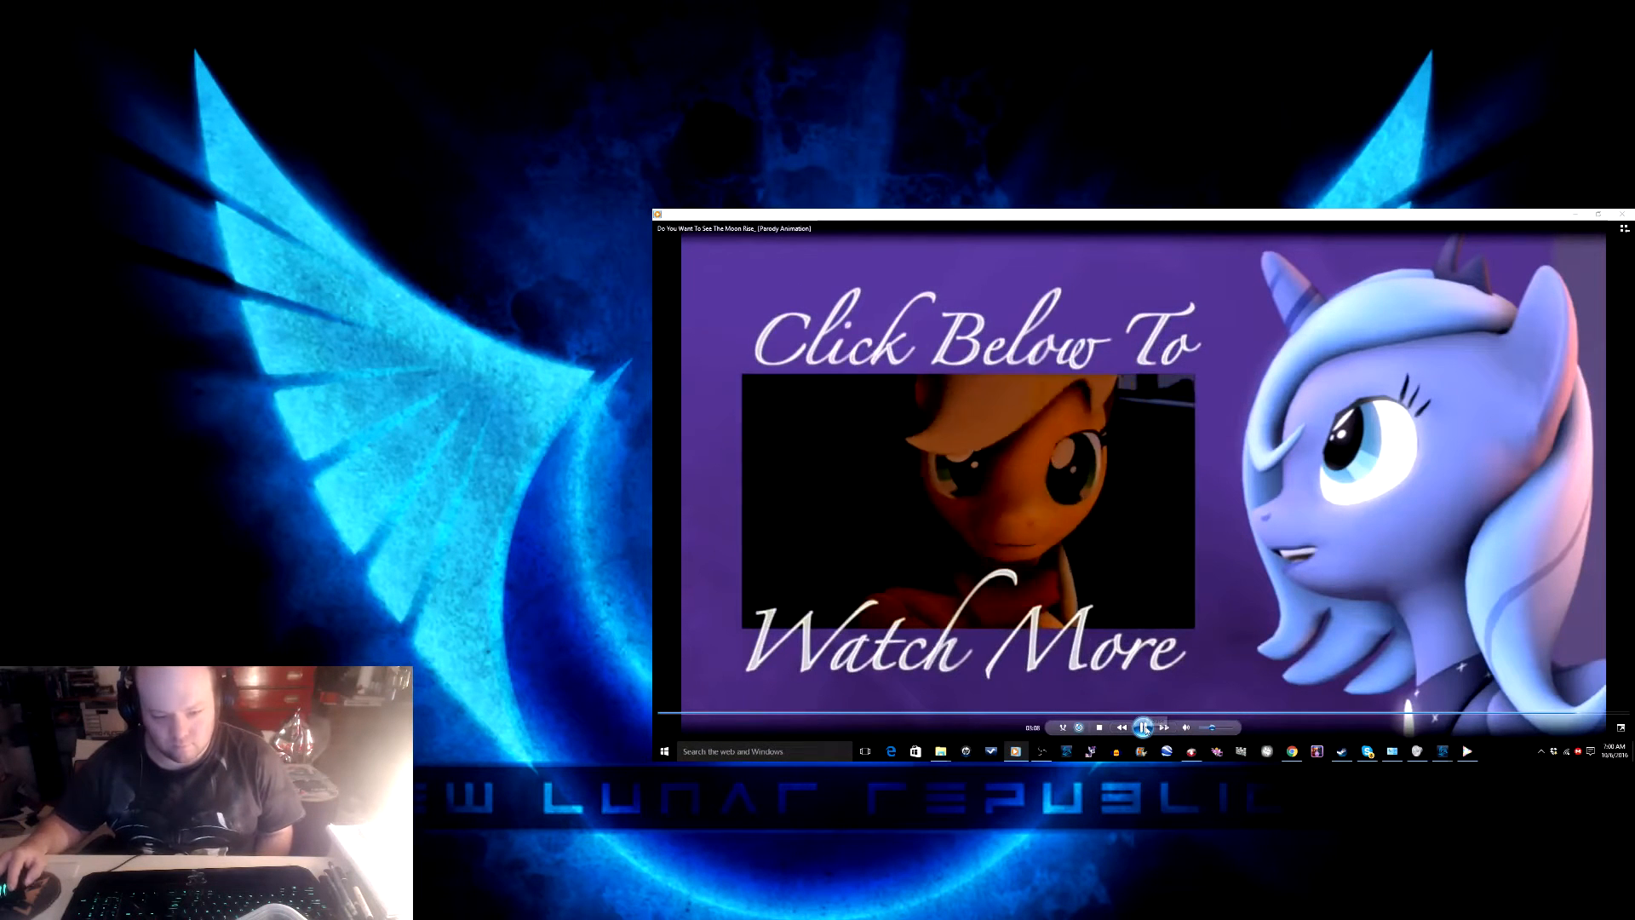
pyautogui.click(1141, 727)
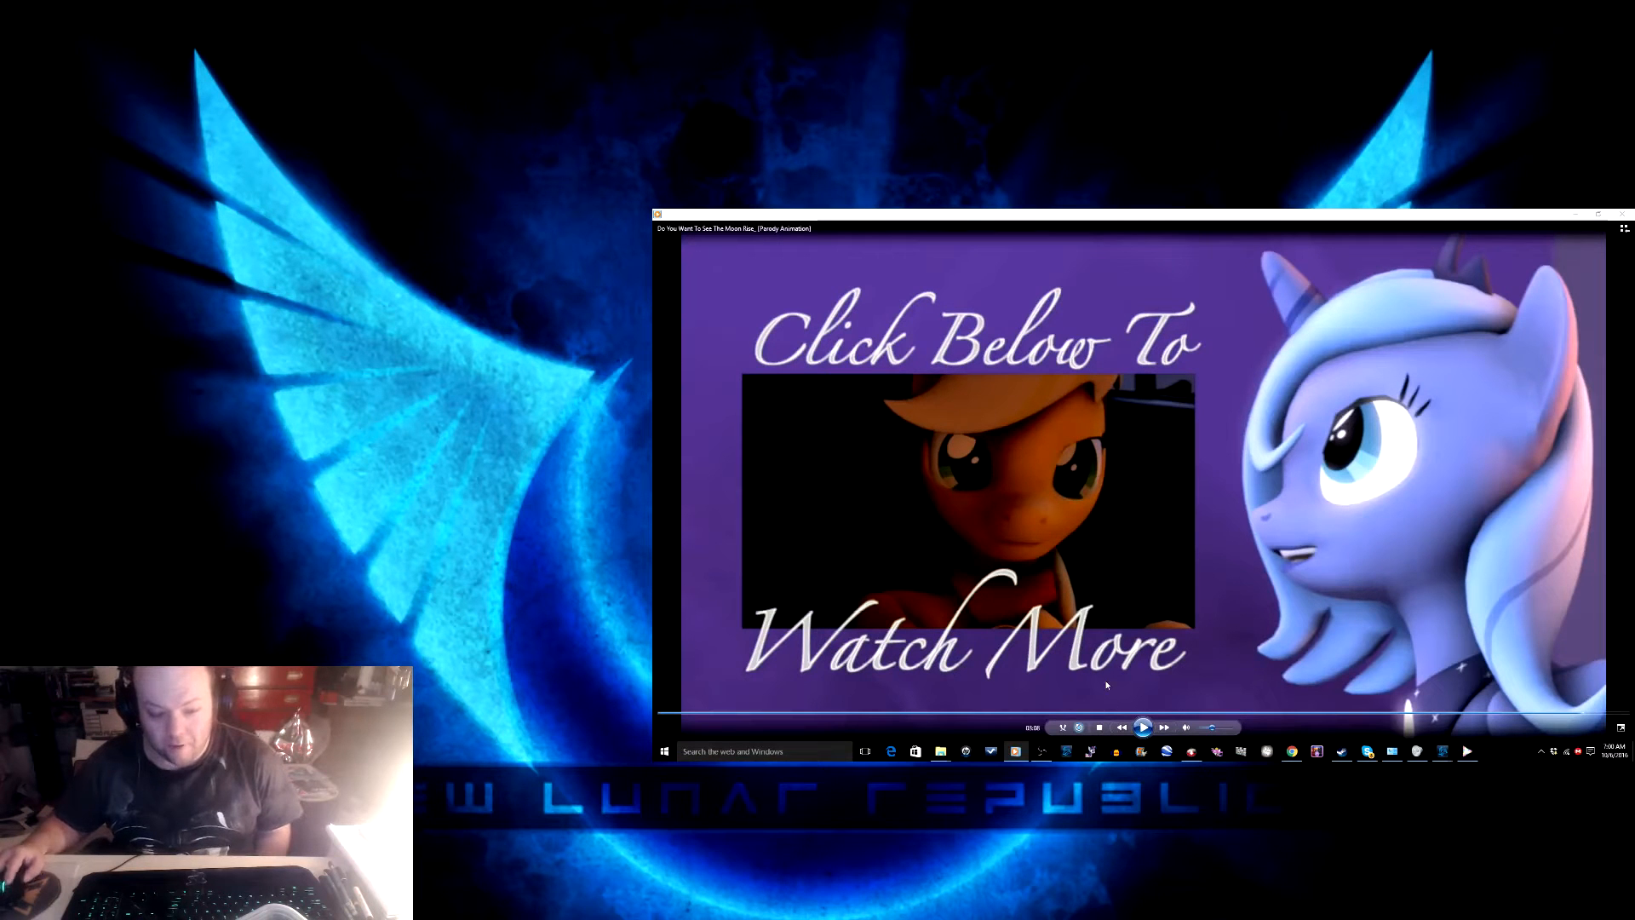
pyautogui.click(1043, 751)
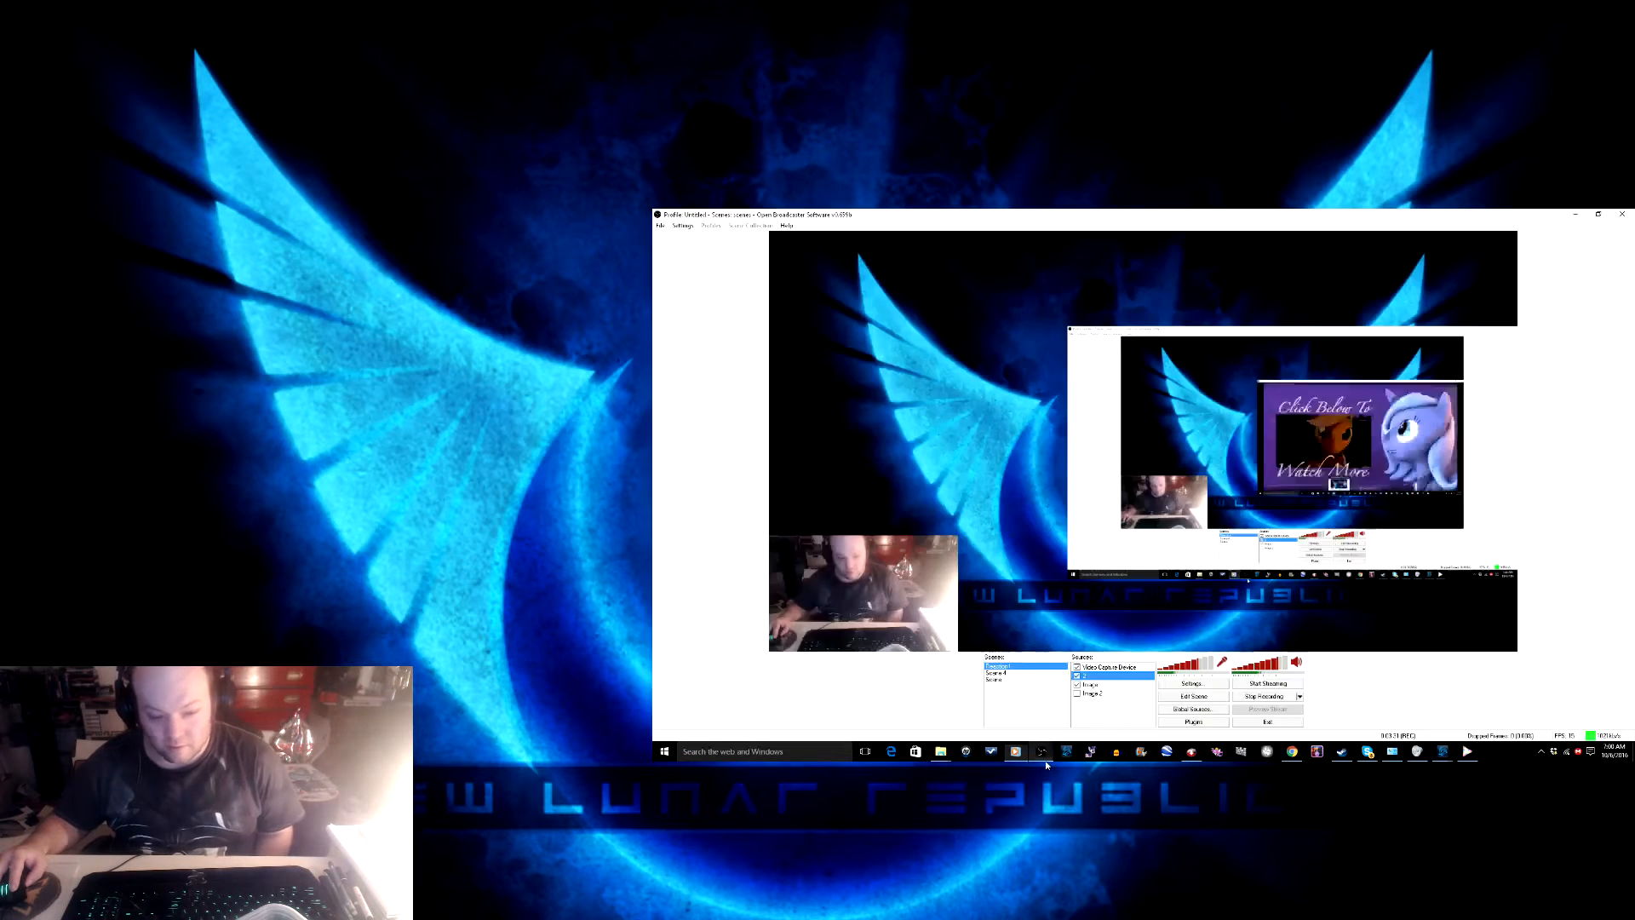